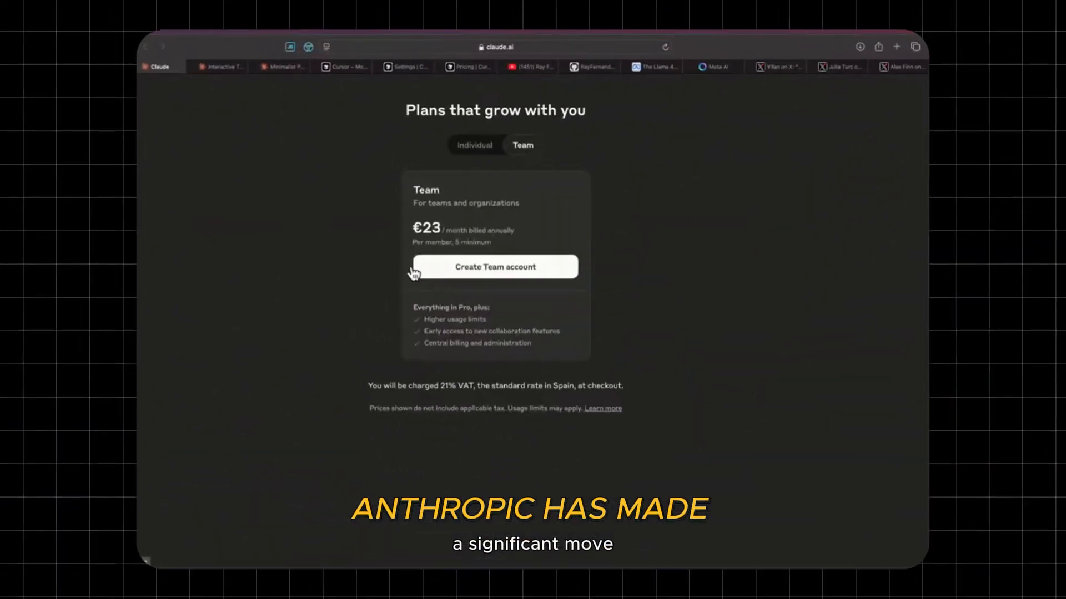
# Switch from the Team pricing page to the Socratic tutor conversation with paste.txt attached.
pyautogui.click(474, 144)
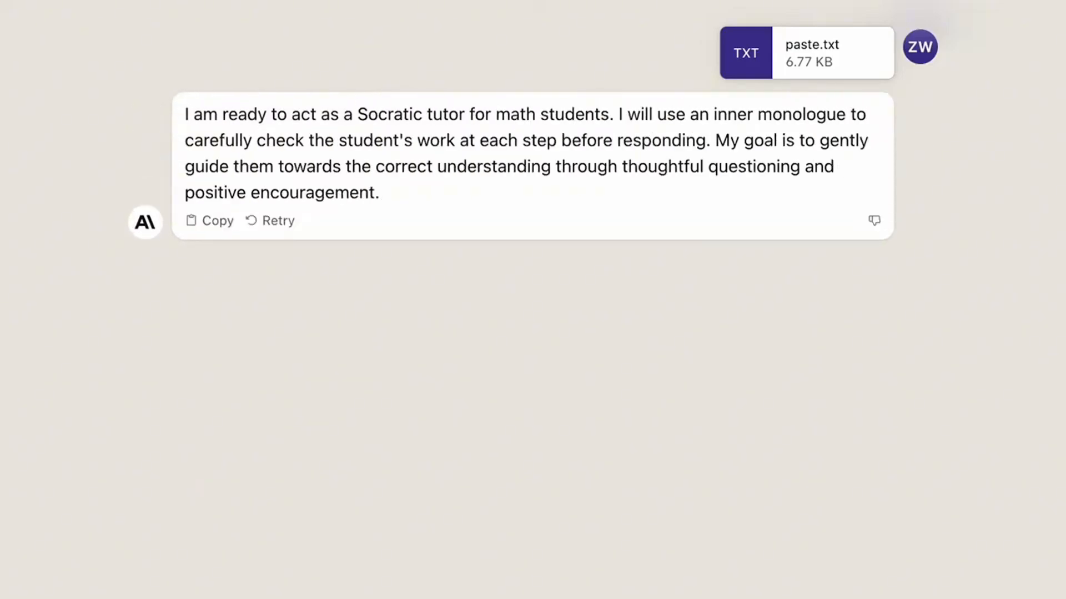
# Ask for help solving 128 / 2x =, then move to the street-photo chat about the van's plate.
pyautogui.write('Can you please help me solve 12')
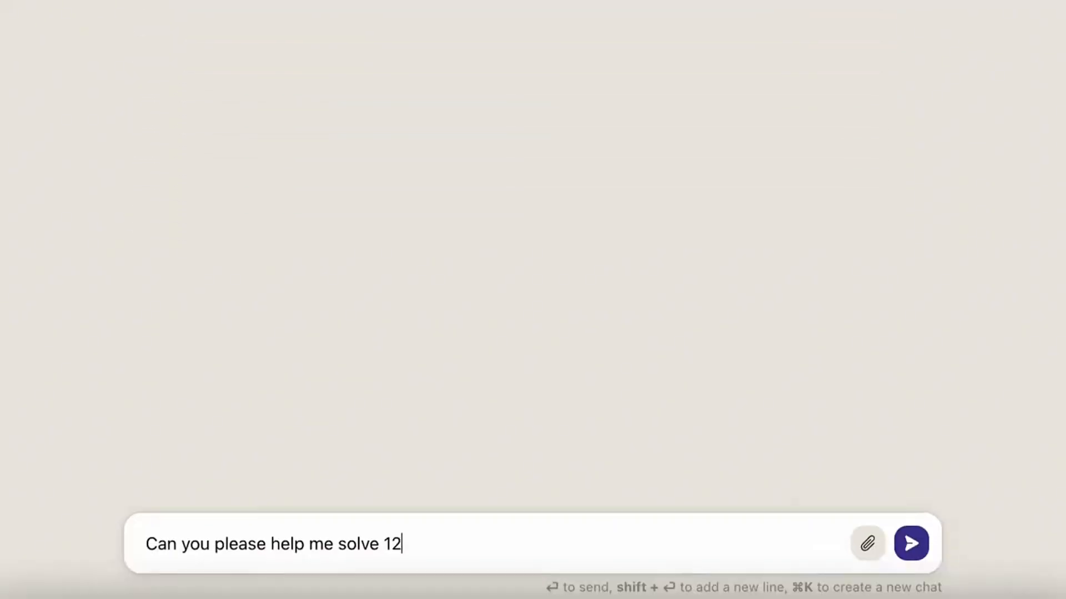
pyautogui.write('8 / 2x =')
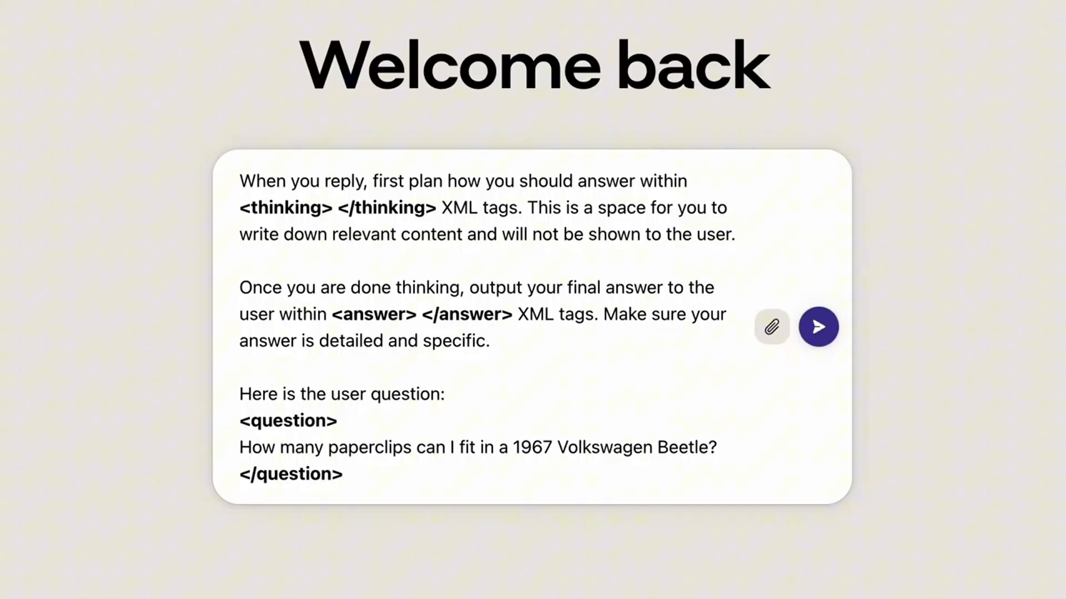
pyautogui.click(818, 326)
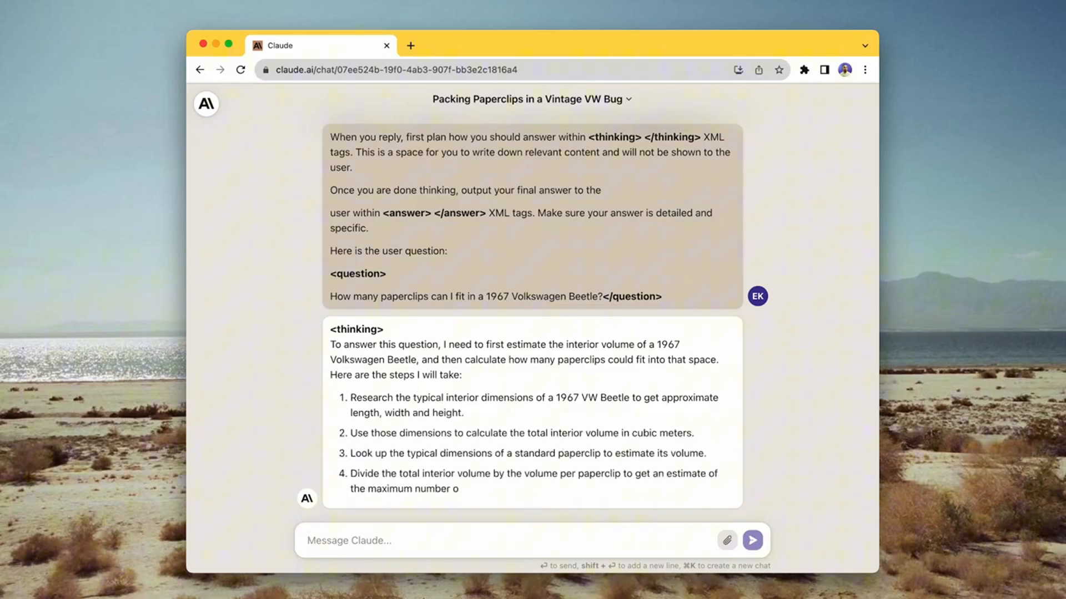
pyautogui.scroll(-3)
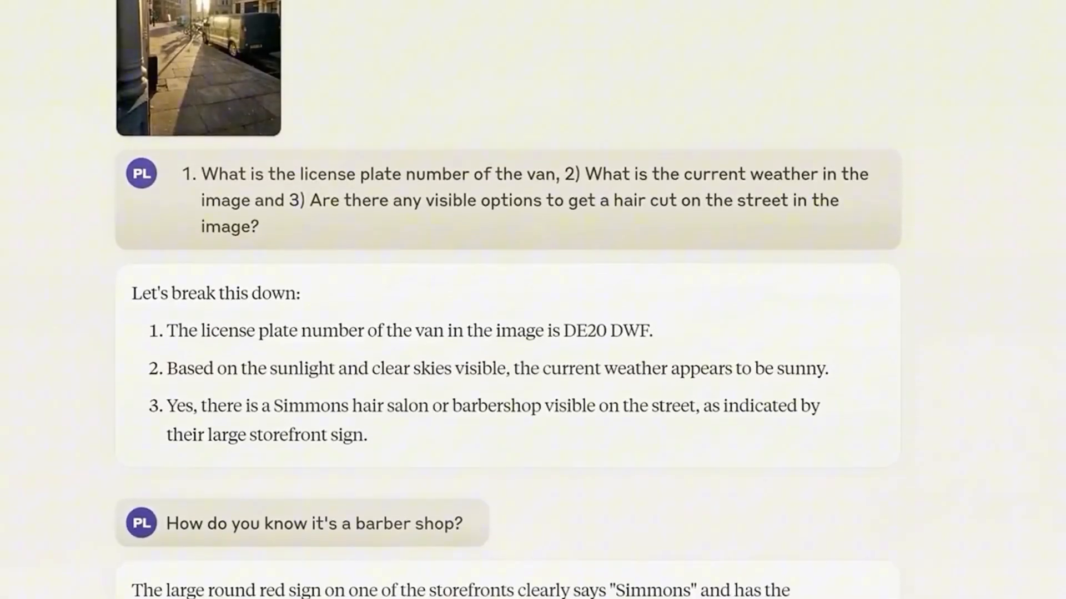
# Scroll through the LangChain demo response and think tool article before the Monty Hall prompt.
pyautogui.scroll(-3)
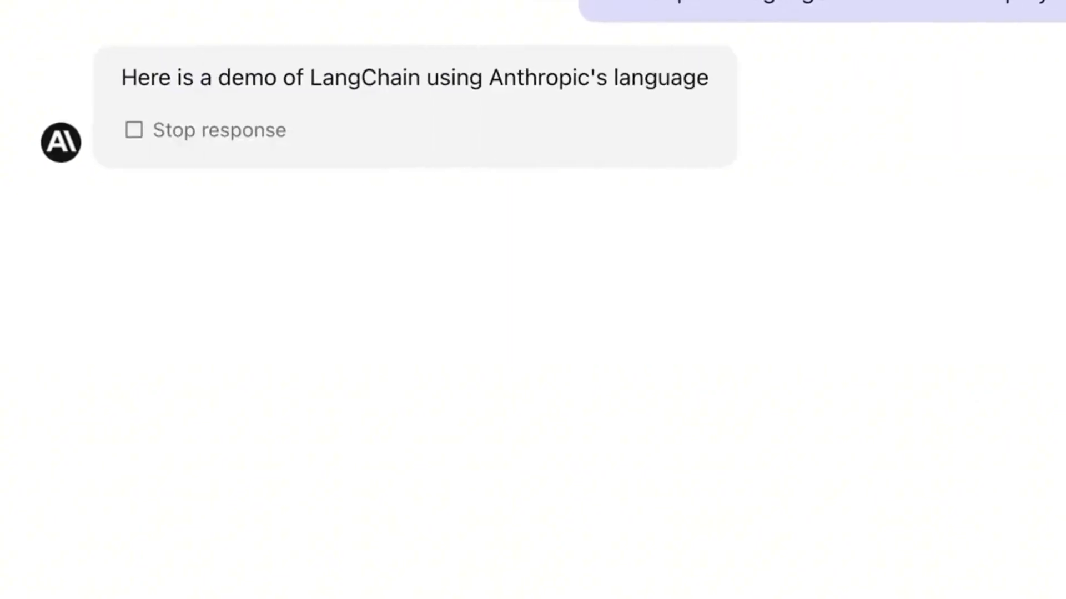
pyautogui.scroll(-3)
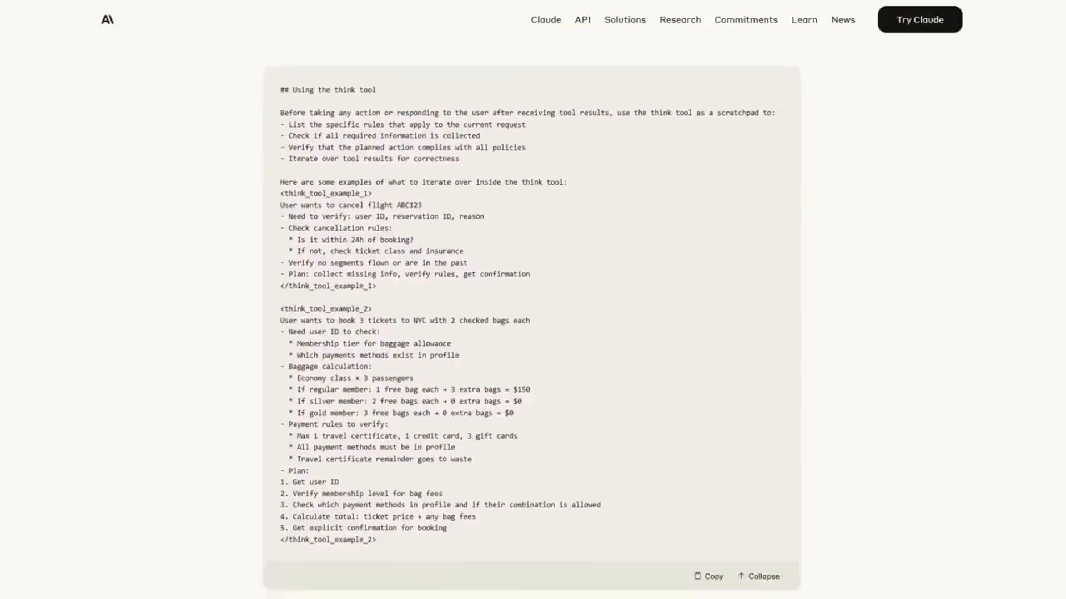
pyautogui.scroll(-3)
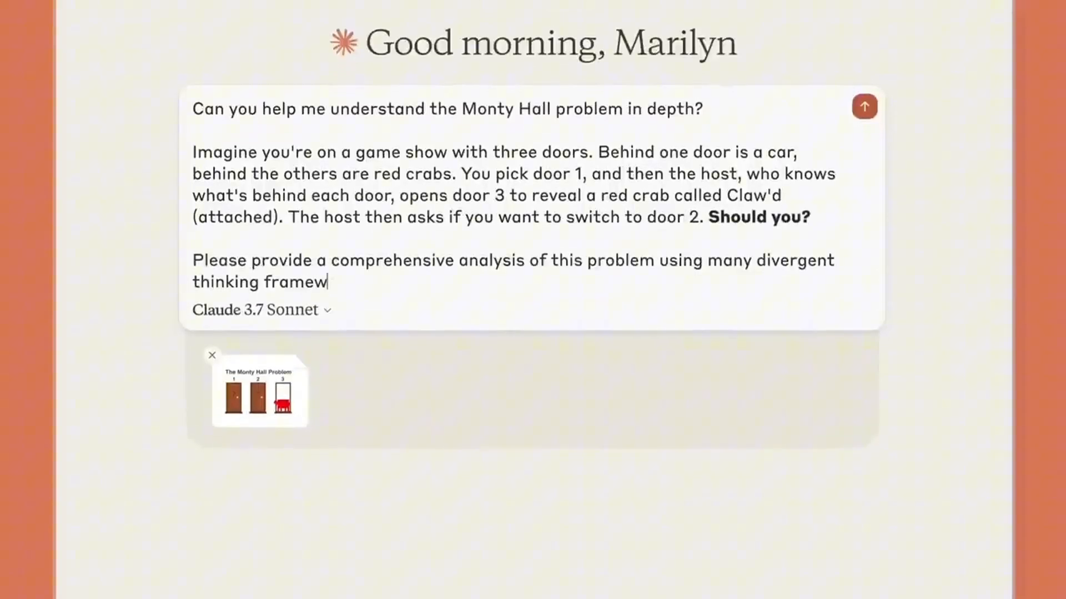
# View the Claude 3.7 Sonnet model and thinking-mode list, then show the think tool spec section.
pyautogui.click(255, 310)
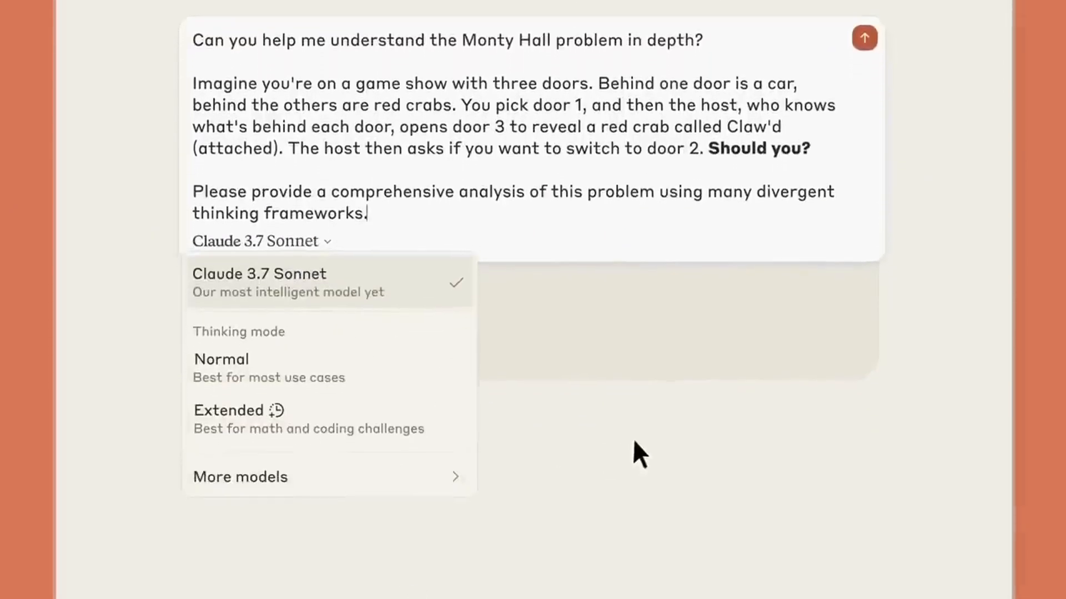
pyautogui.click(863, 38)
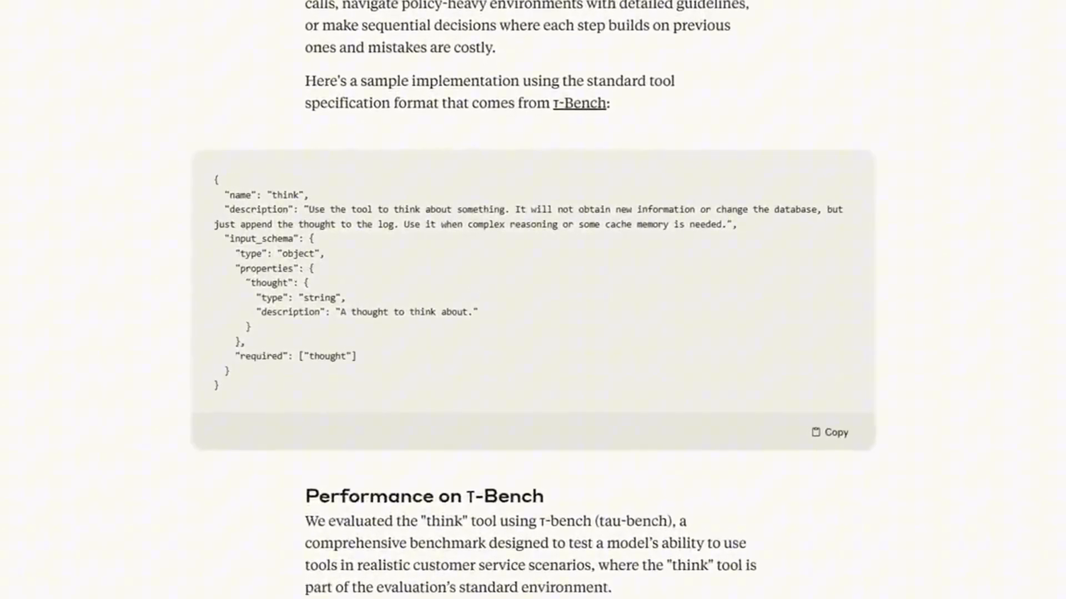
# Scroll the Anthropic article down to the 'Using the think tool' optimized prompt block.
pyautogui.scroll(-3)
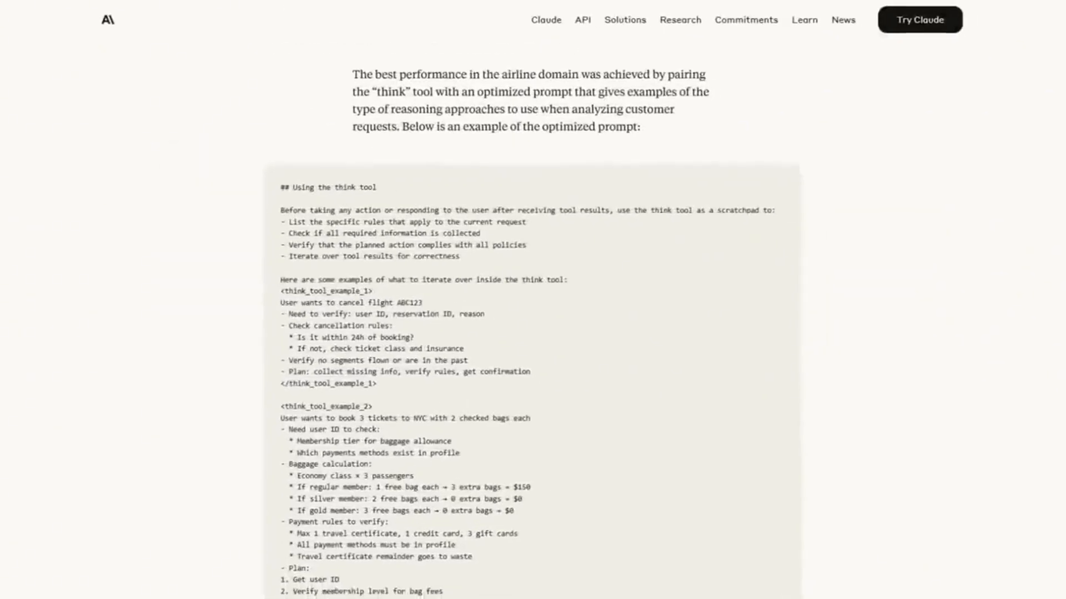
pyautogui.scroll(-3)
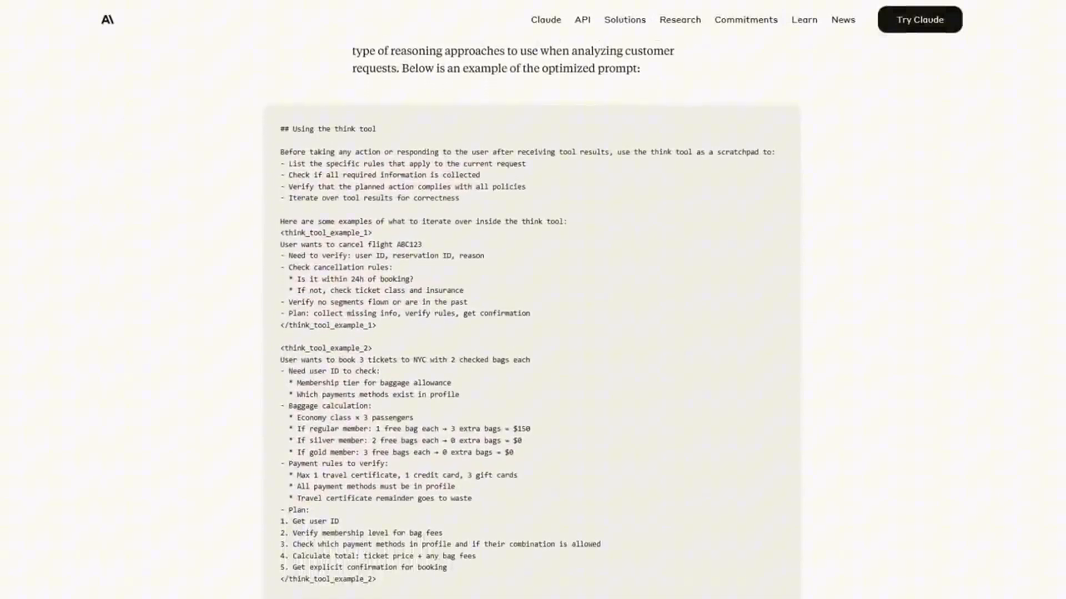
pyautogui.scroll(-3)
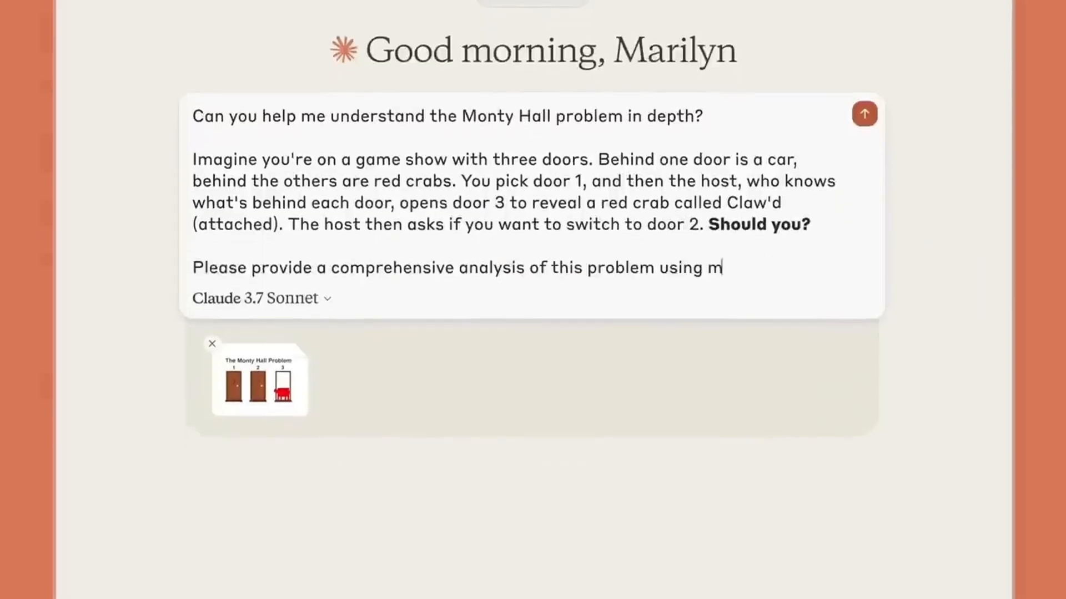
# Show the Normal/Extended thinking modes, then begin a new chat saying 'I'm working on a novel.'.
pyautogui.click(259, 297)
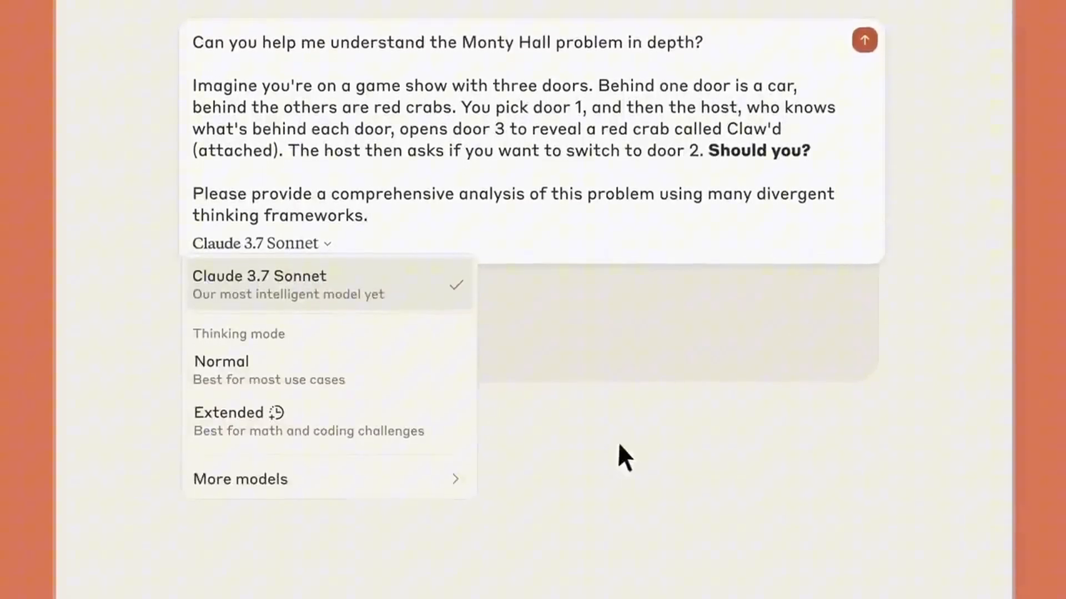
pyautogui.click(864, 40)
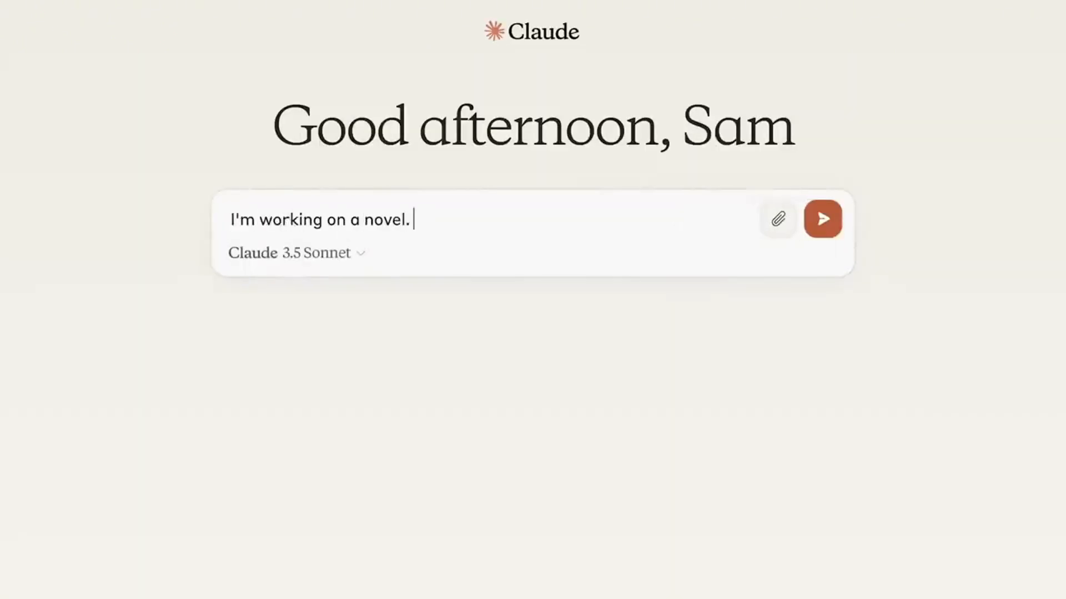
# Describe Claw'd the sarcastic crab protagonist, then choose Switch Doors in the Monty Hall game to win.
pyautogui.write("My protagonist Claw'd—a sarcasm-laden crab—lives on a bustling re")
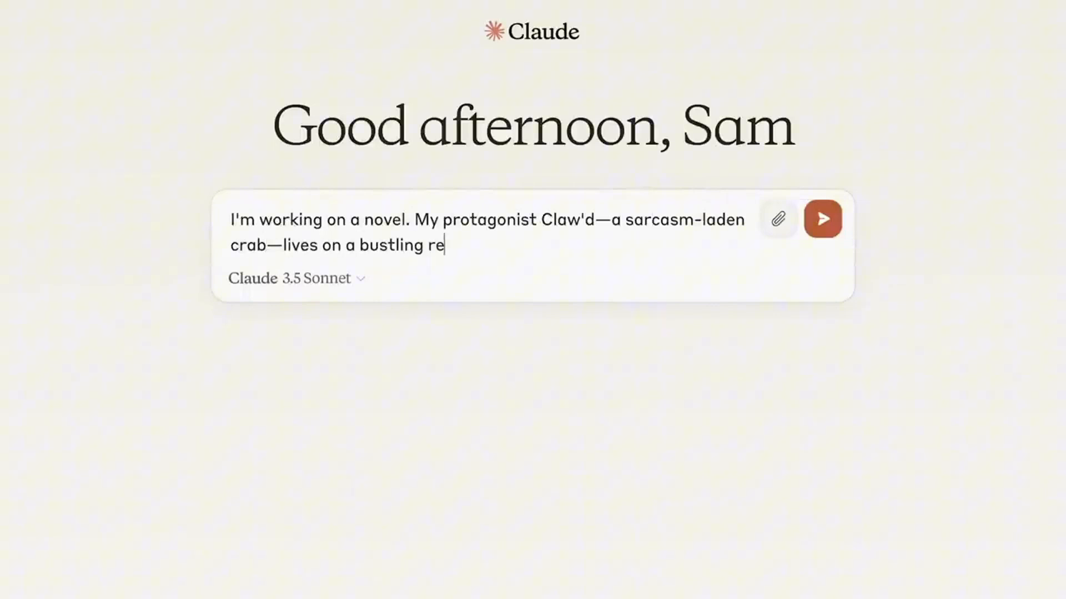
pyautogui.click(821, 219)
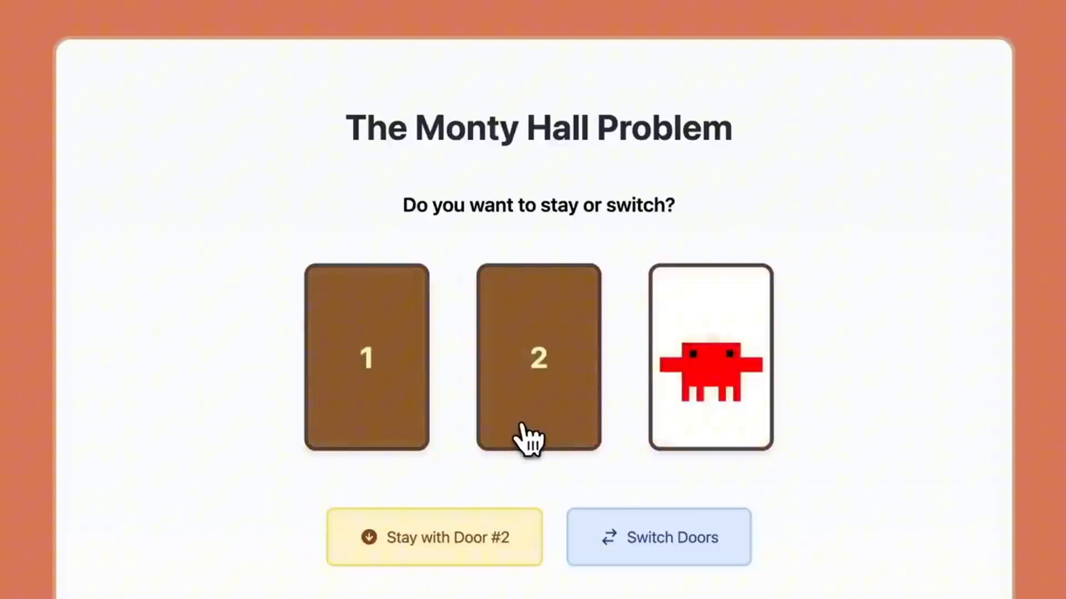
pyautogui.click(434, 537)
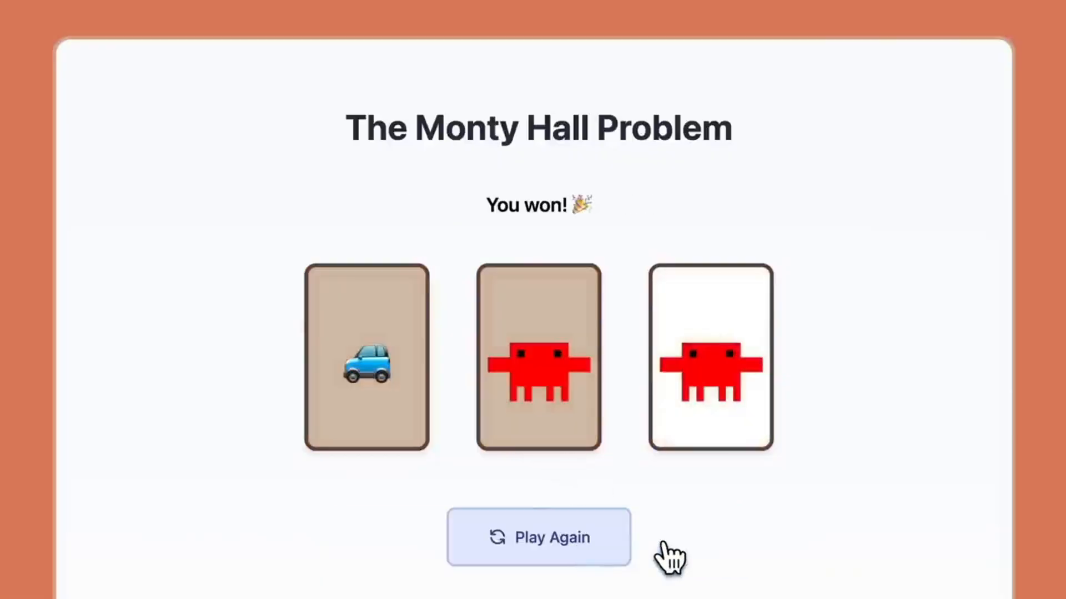